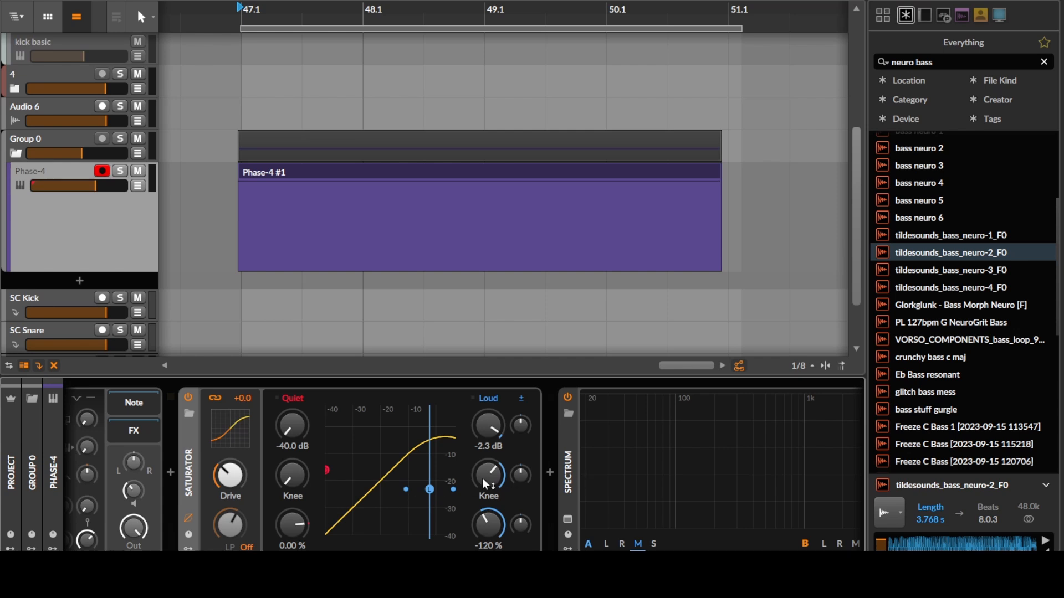
# Raise a narrow EQ+ bell band to about +9.3 dB at 196 Hz after the Saturator
pyautogui.moveTo(487, 470); pyautogui.dragTo(486, 475)
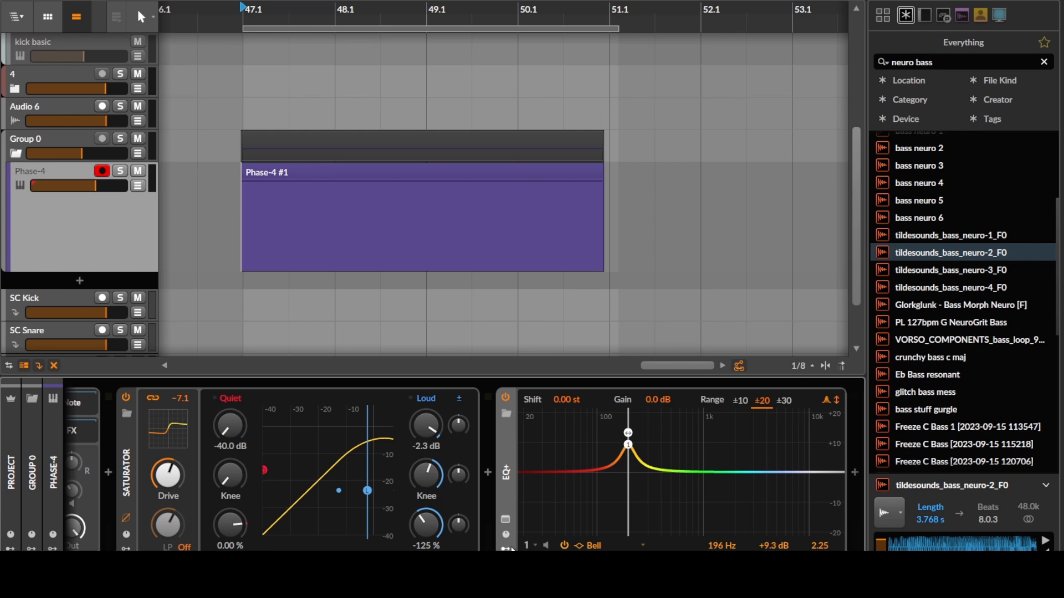
# Duplicate the Saturator and EQ+ pair into a long alternating chain and collapse the devices
pyautogui.click(543, 471)
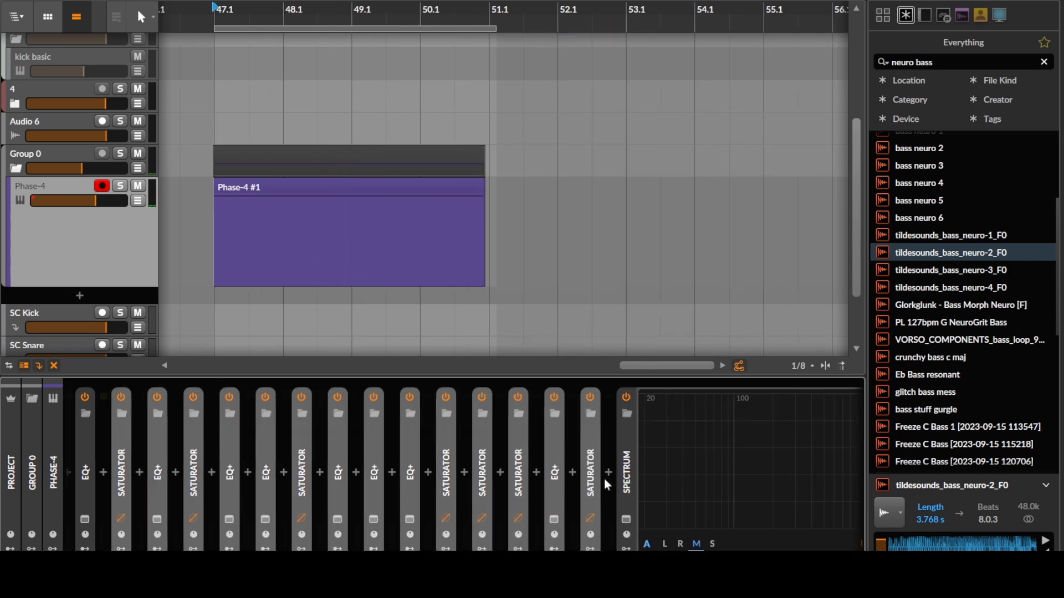
# Add a Peak Limiter at the chain's end and map random modulation to an EQ+ bell band
pyautogui.click(607, 472)
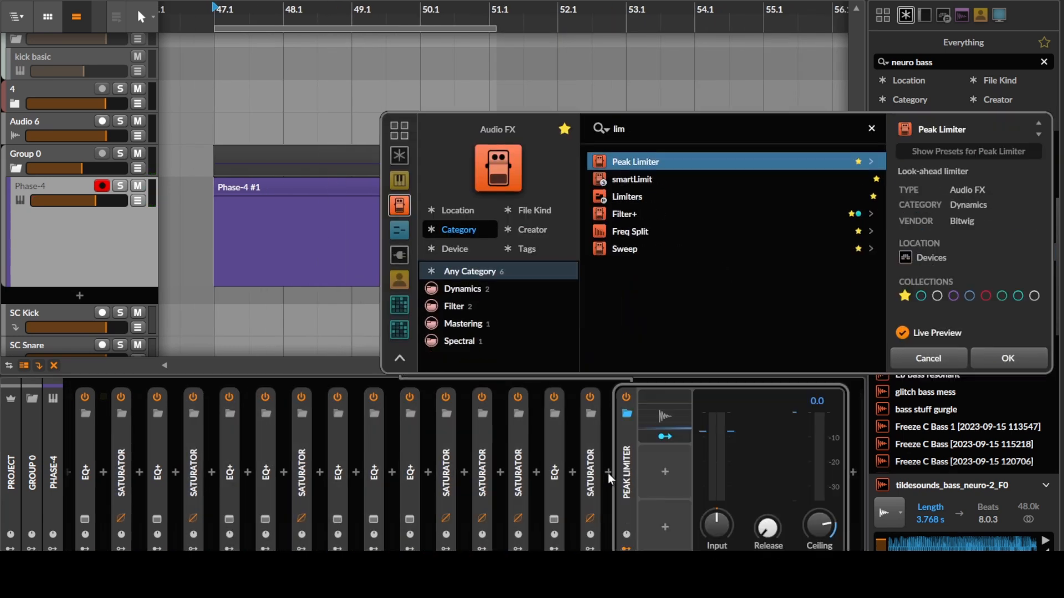
pyautogui.click(927, 359)
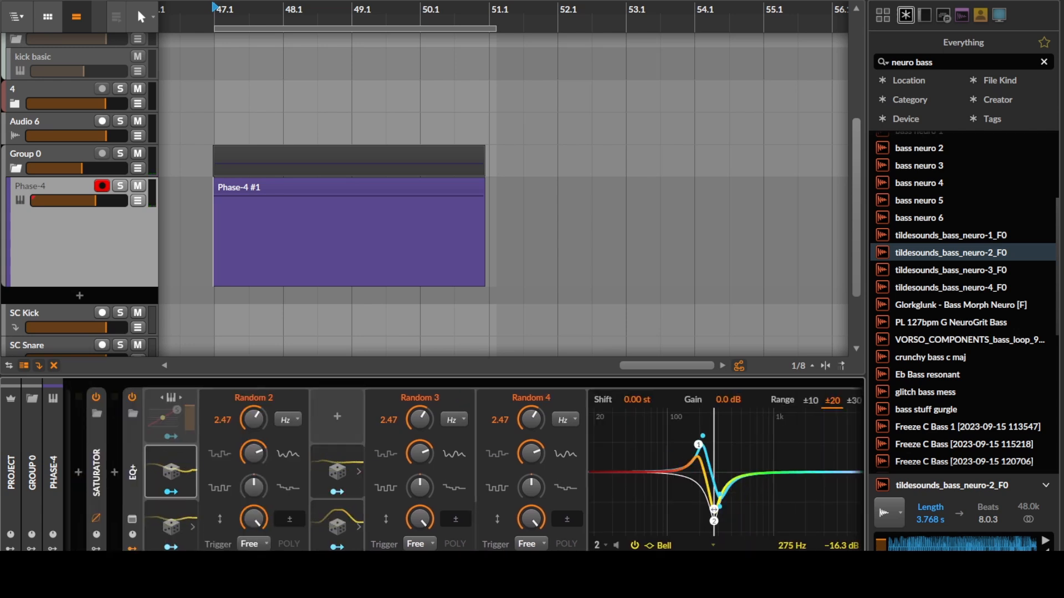
pyautogui.moveTo(714, 521); pyautogui.dragTo(666, 521)
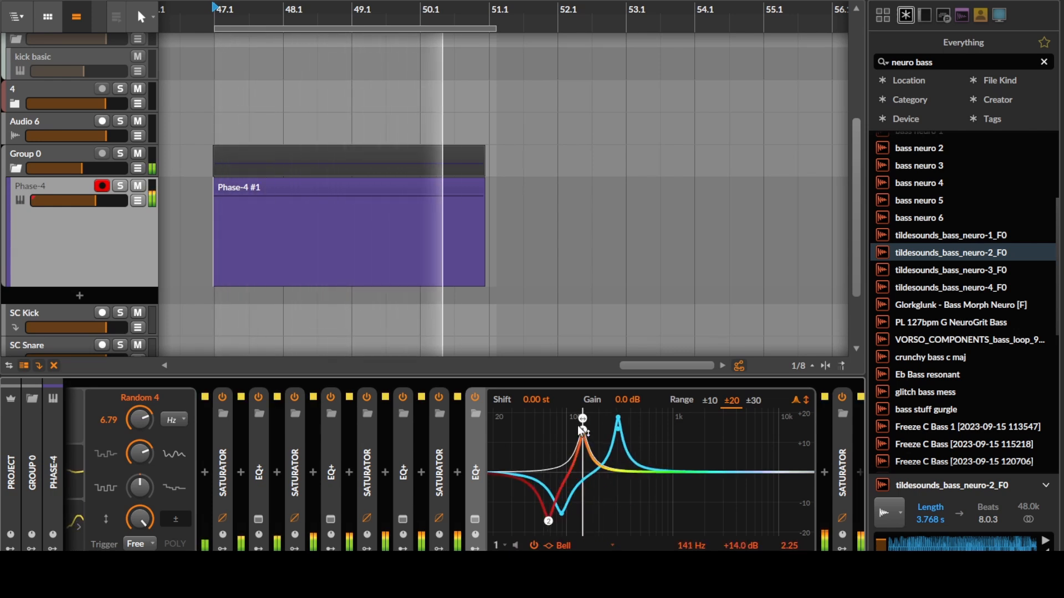
# Set a strong 83 Hz bell boost, then add and shape further EQ+ bands
pyautogui.moveTo(582, 432); pyautogui.dragTo(547, 507)
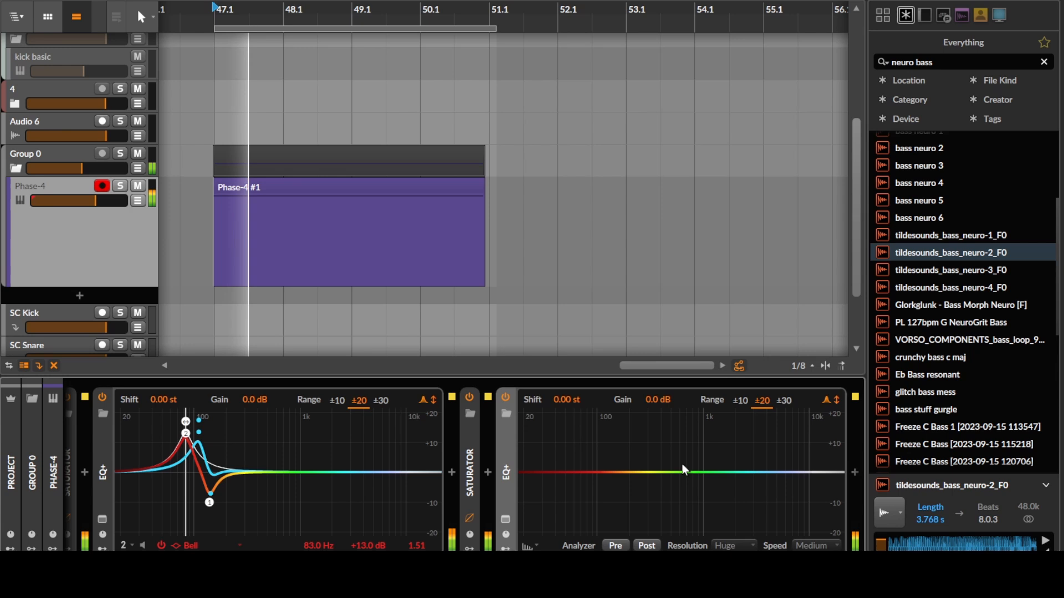
pyautogui.click(623, 471)
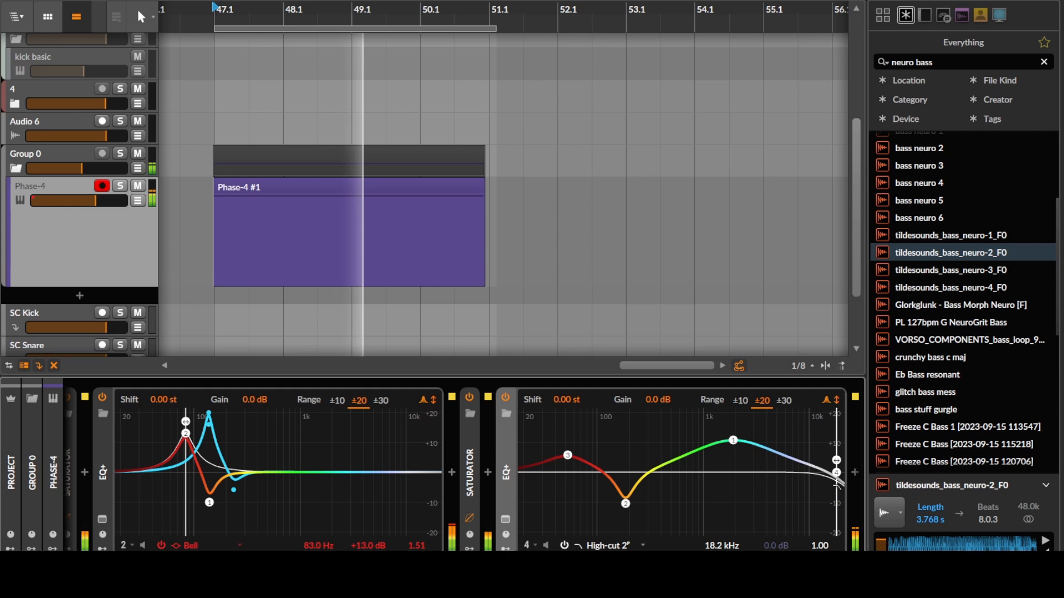
pyautogui.moveTo(838, 471); pyautogui.dragTo(682, 471)
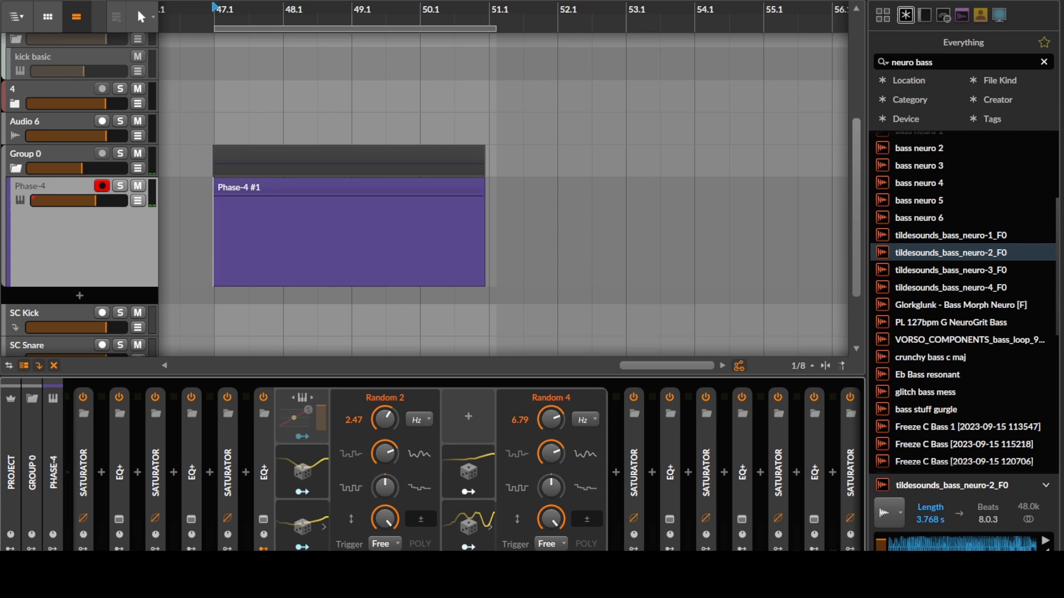
# Audition tildesounds_bass_neuro-4_F0 from the browser's neuro bass results
pyautogui.click(342, 33)
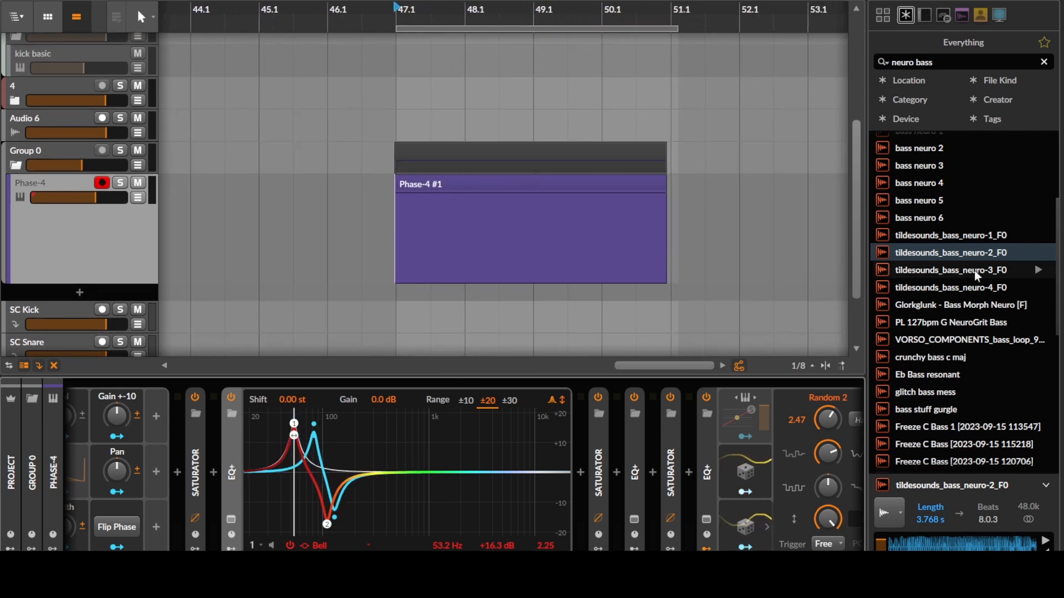
pyautogui.click(950, 287)
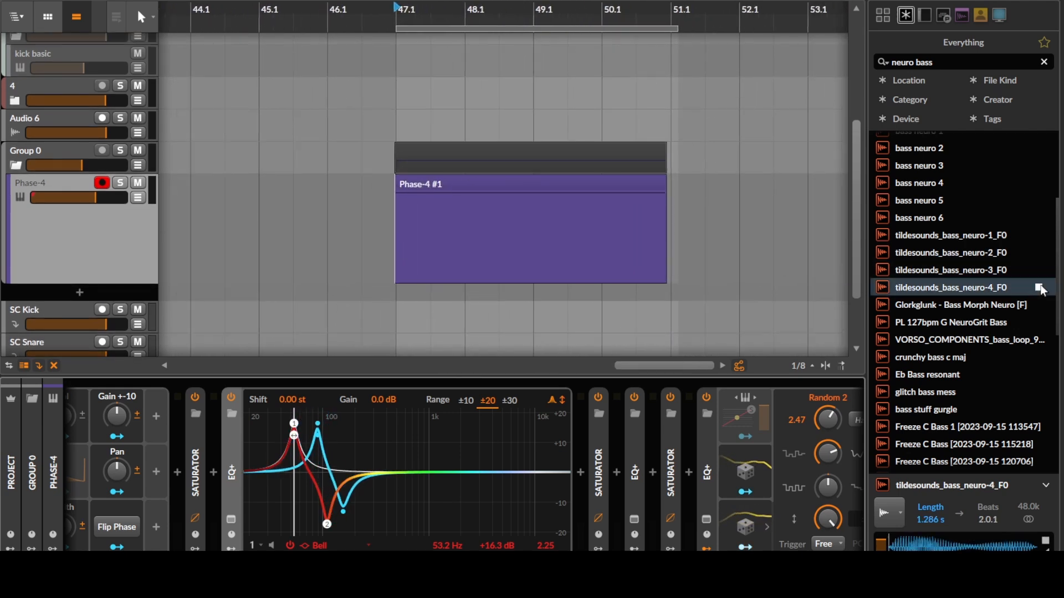